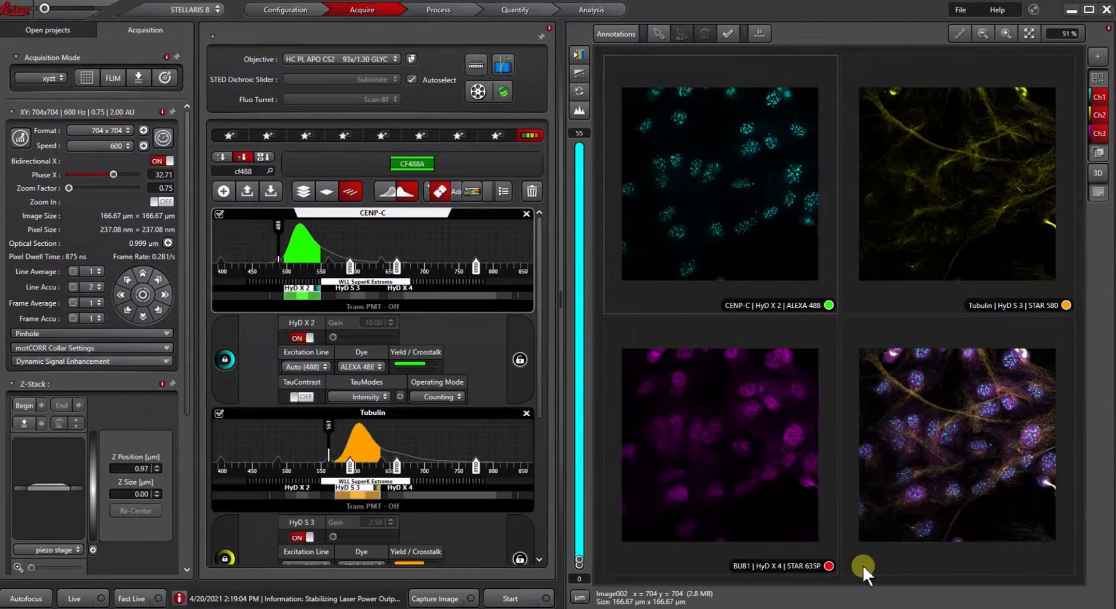
mouse_move(302, 316)
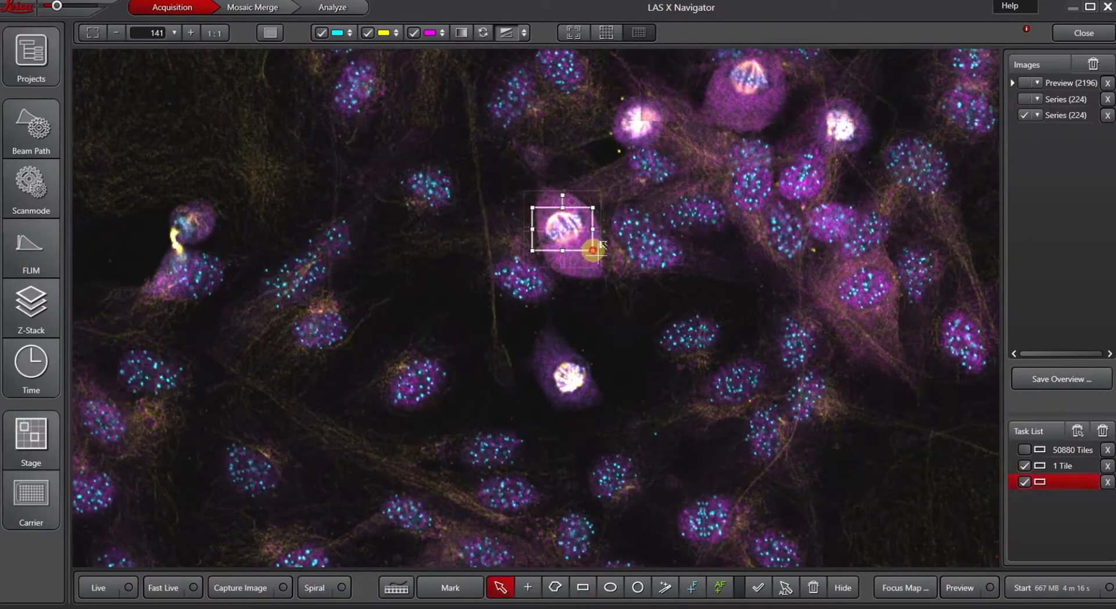
- Place a rectangular region over the dividing cell to queue it as a task
left_click(582, 587)
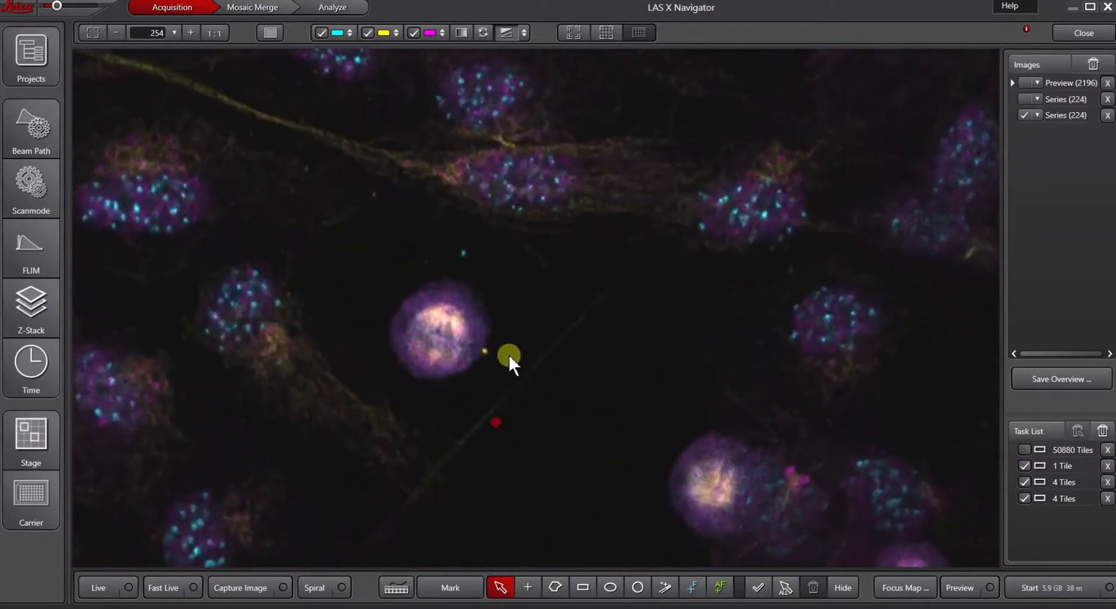
- Draw a single-tile rectangle around another mitotic cell to add it as a region
left_click(583, 587)
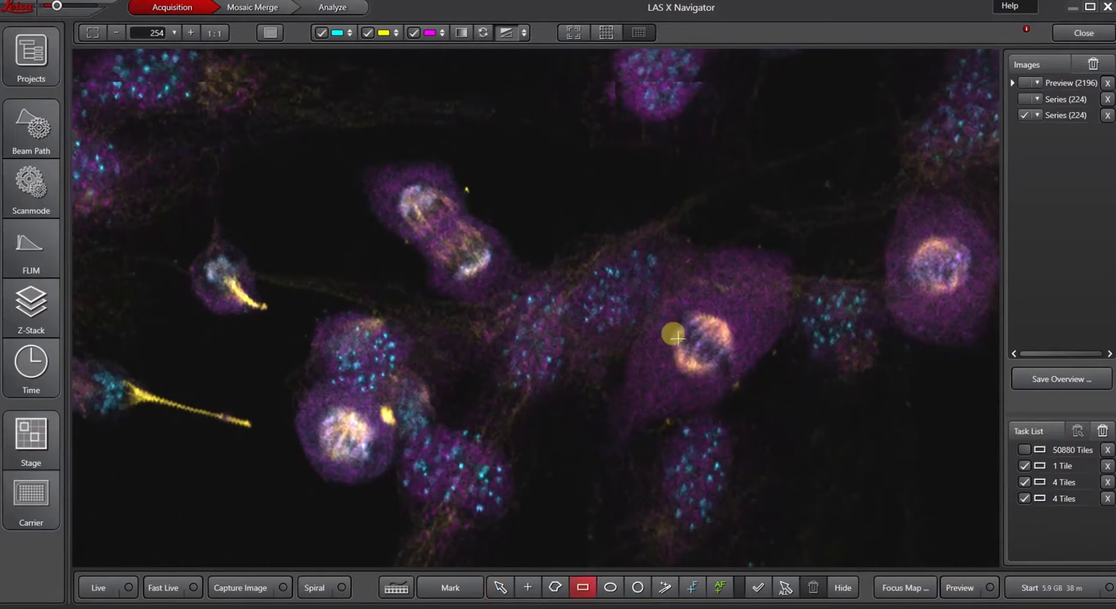
left_click_drag(670, 332, 747, 385)
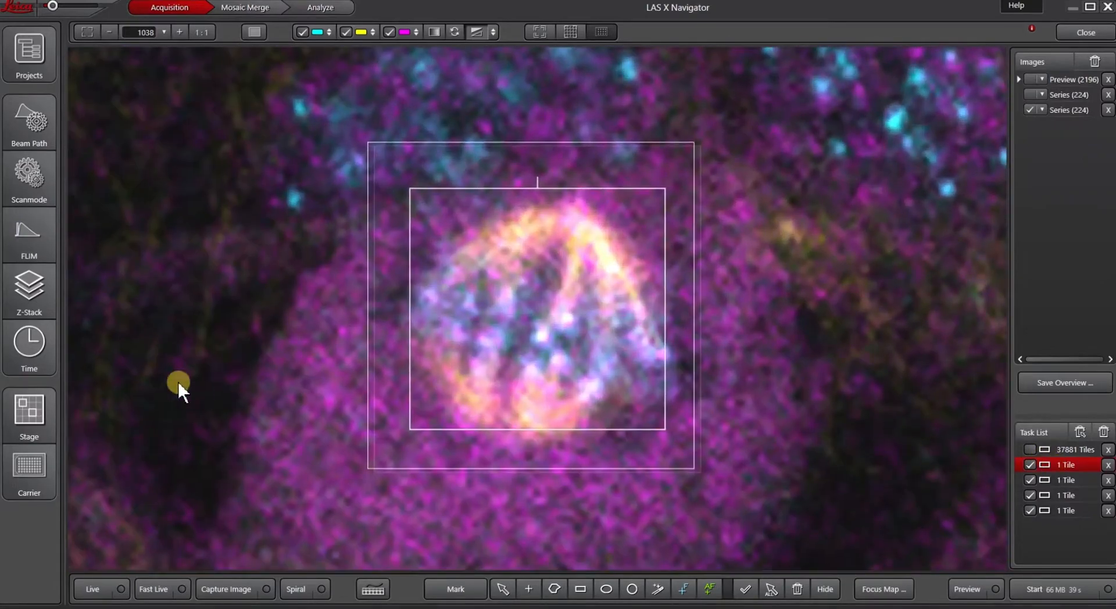
- With Fast Live running, define a 3.42 µm, 20-step Z-stack by focusing and marking Begin and End planes
left_click(153, 590)
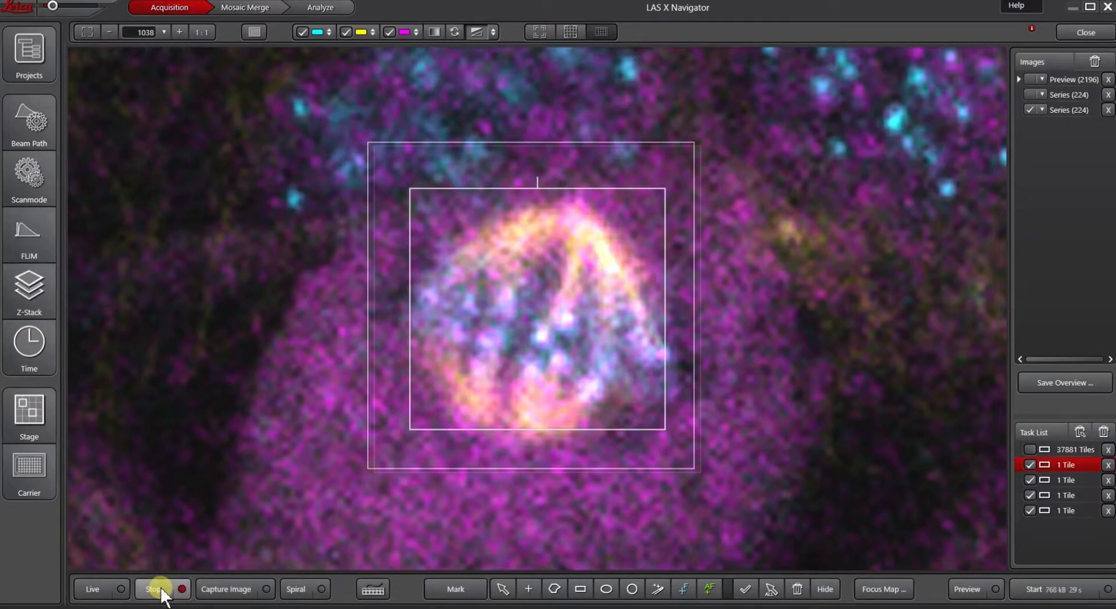
left_click(28, 290)
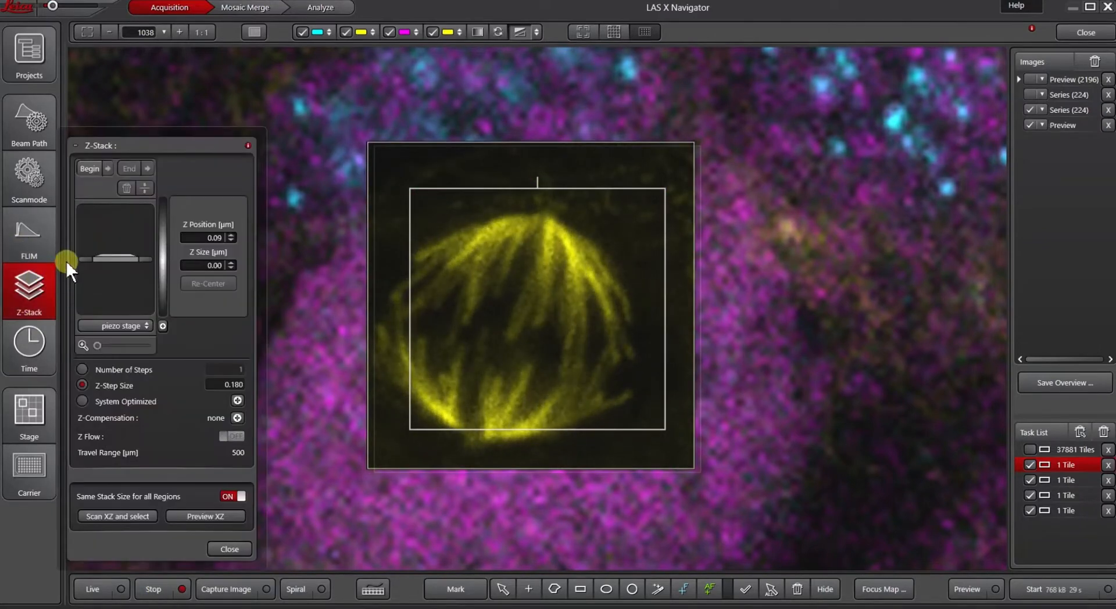
left_click_drag(65, 261, 84, 214)
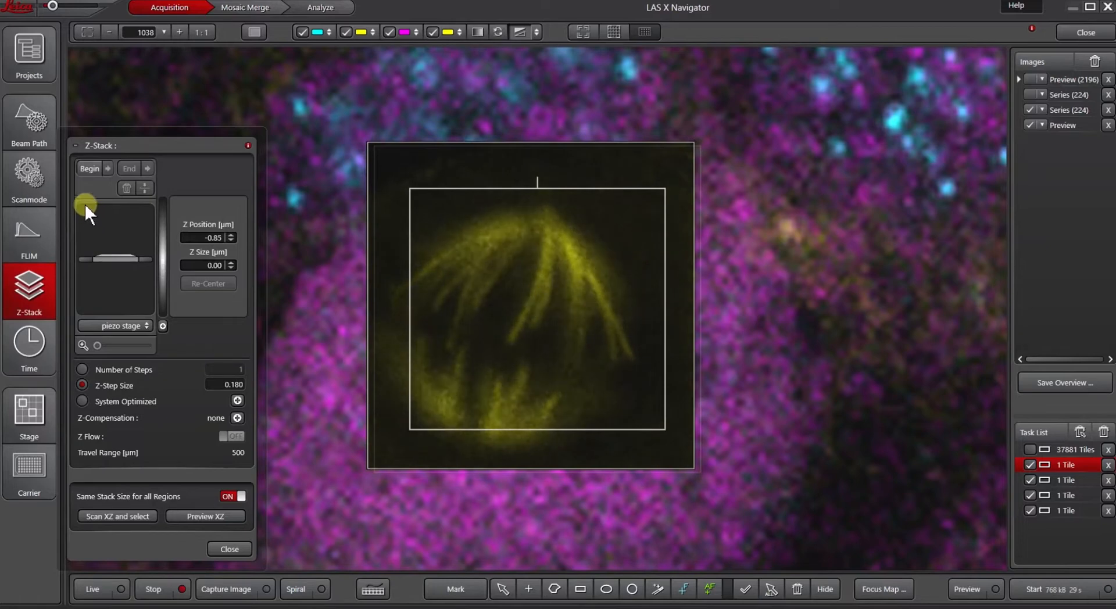
left_click(89, 169)
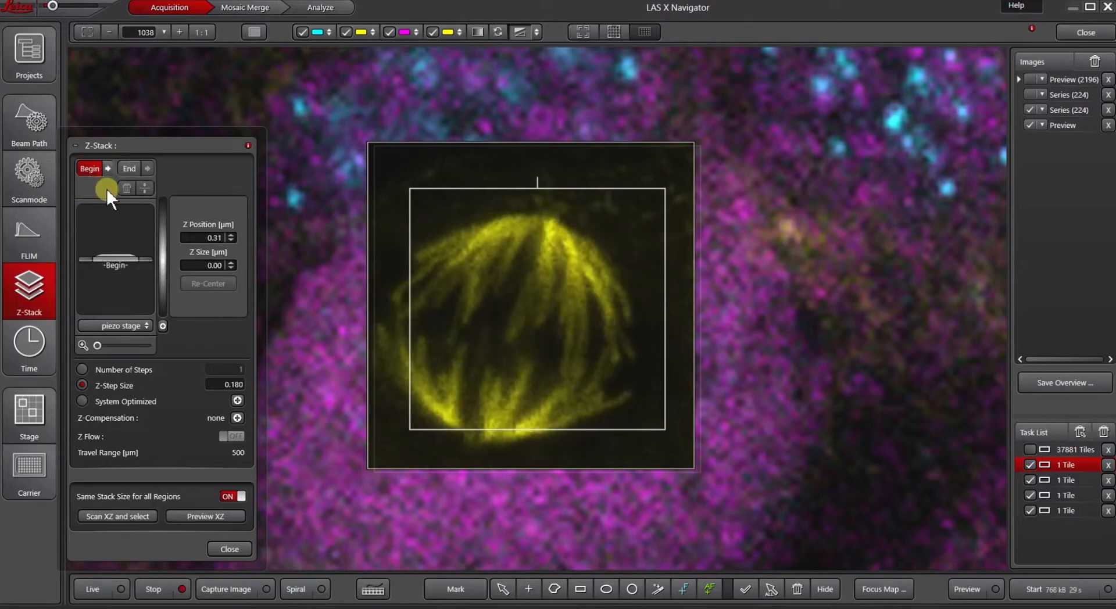
left_click(129, 168)
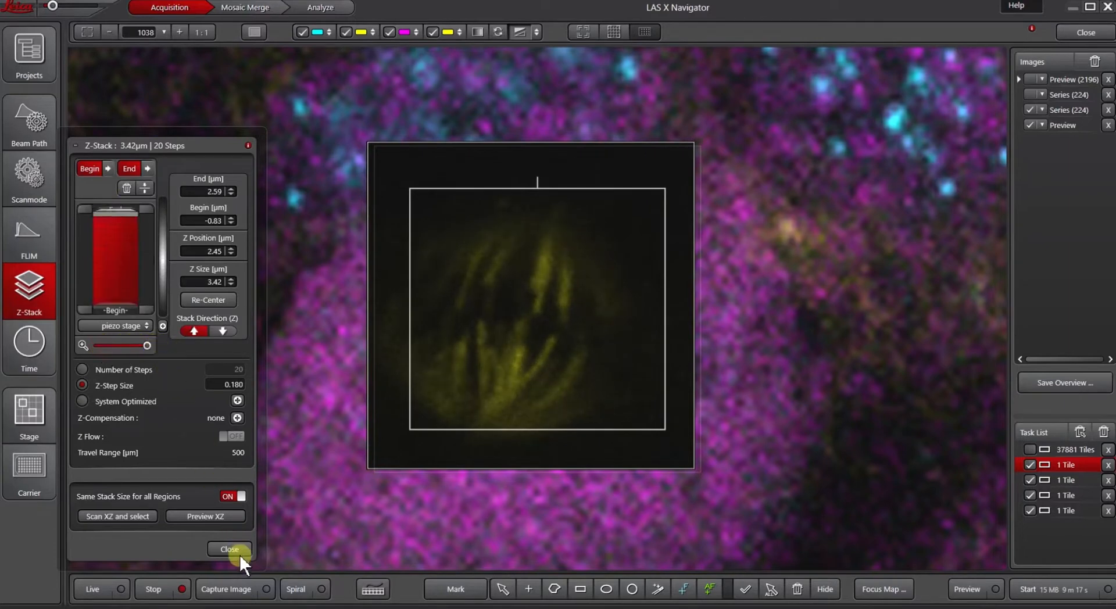
left_click(229, 549)
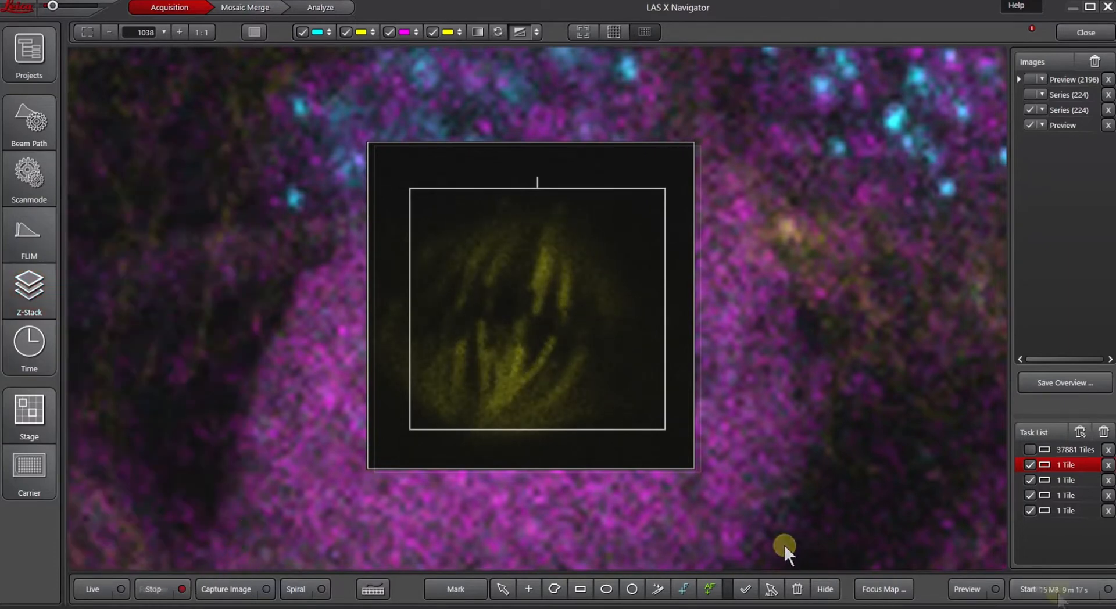